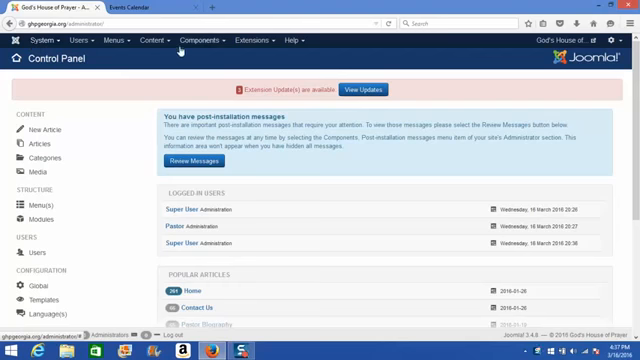
mouse_move(200, 40)
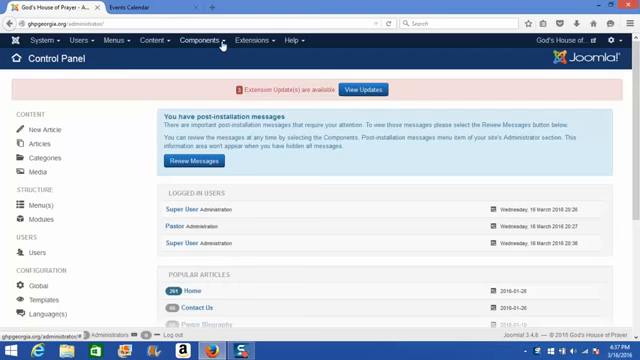
Expand the Components menu to list the installed extensions
click(200, 40)
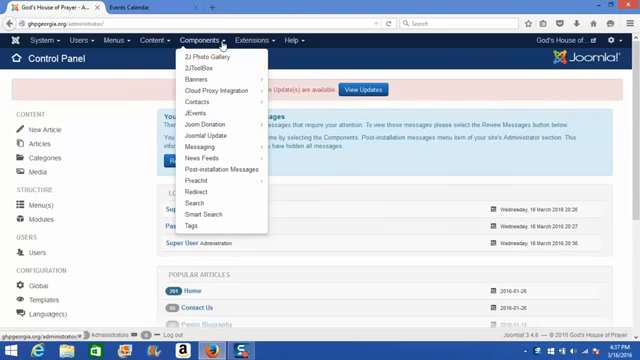
mouse_move(198, 104)
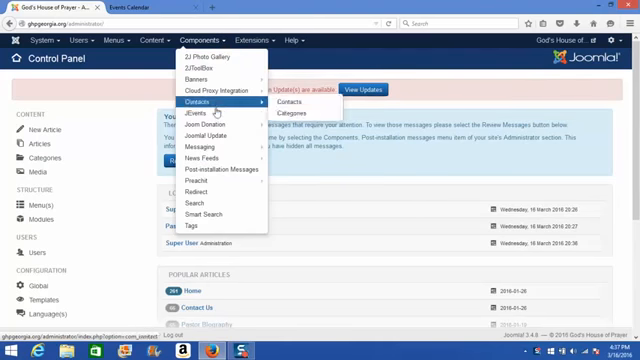
mouse_move(202, 114)
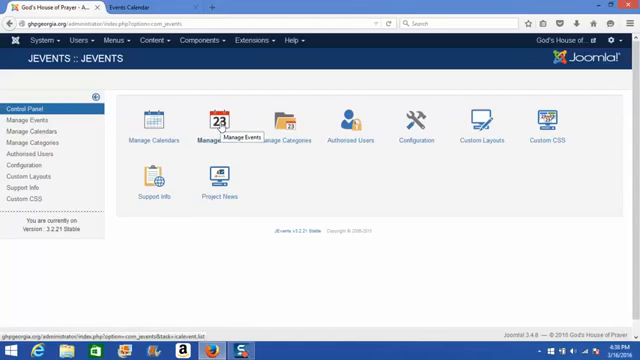
Show the Manage Events list with the existing Resurrection Sunday event
click(222, 118)
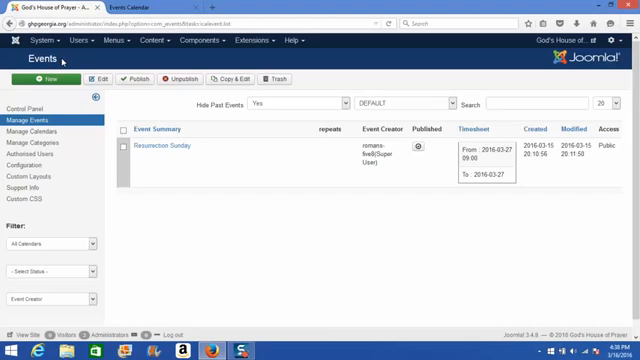
mouse_move(8, 96)
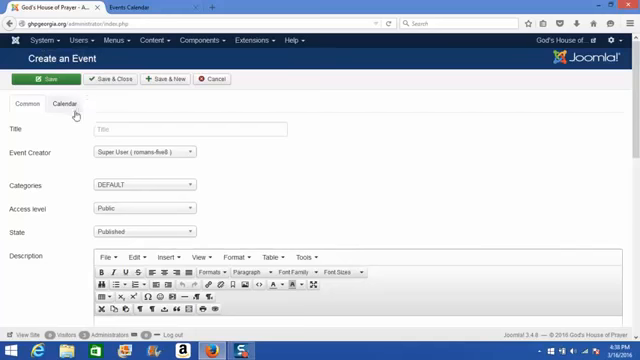
mouse_move(14, 128)
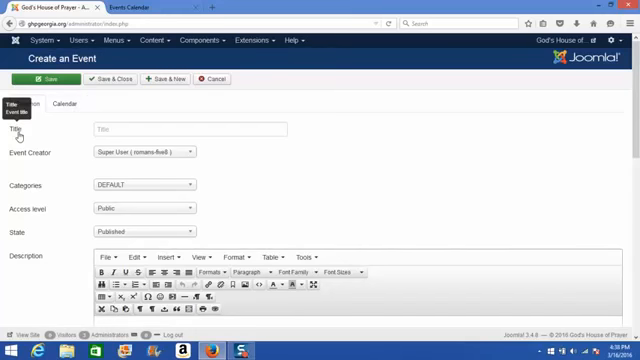
Enter 'Sample Event' as the new event's title
click(184, 128)
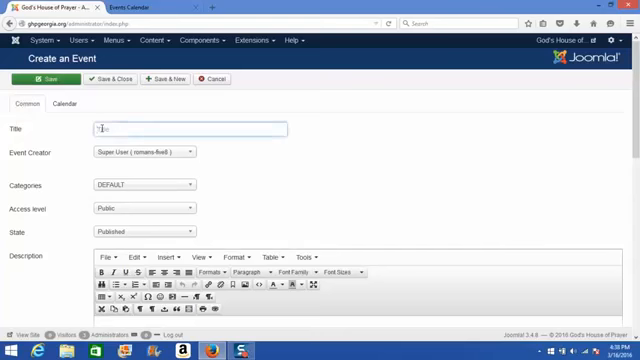
text(Sampl)
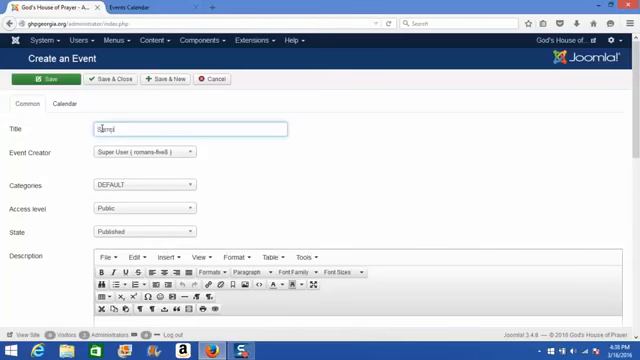
text(Sample Event)
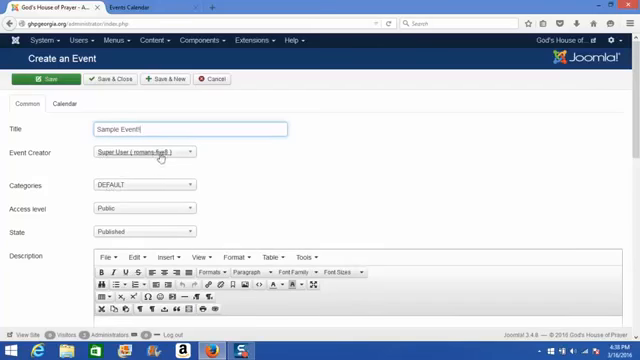
mouse_move(152, 184)
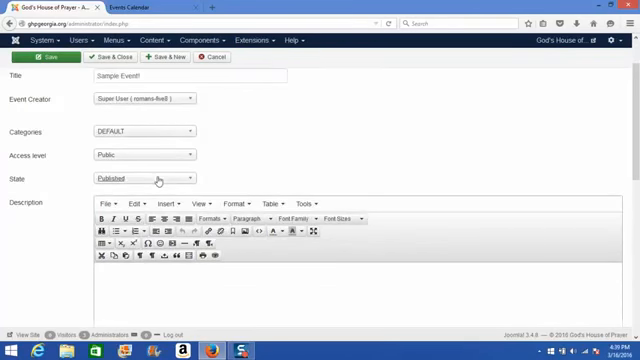
mouse_move(40, 206)
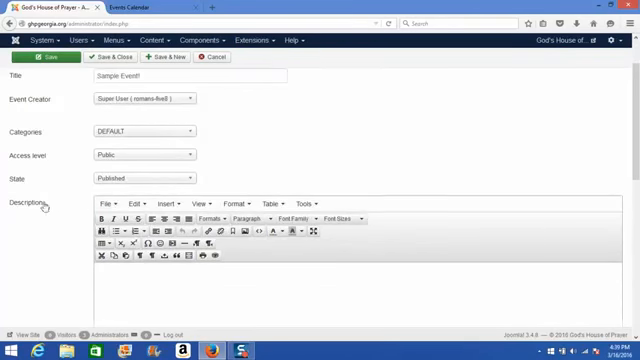
mouse_move(36, 204)
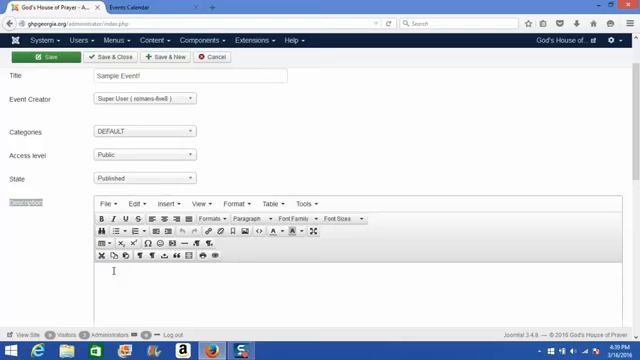
Write a short description starting 'This' and adjust its font size
text(This event is very great!)
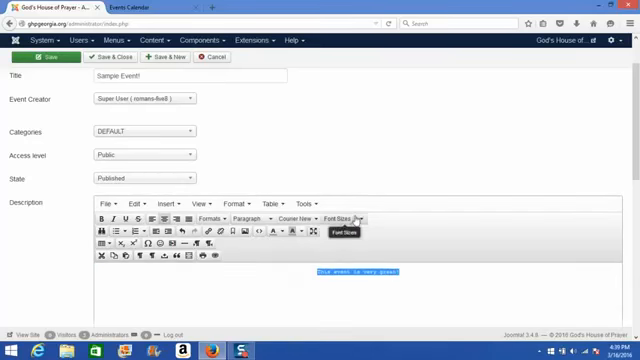
click(354, 218)
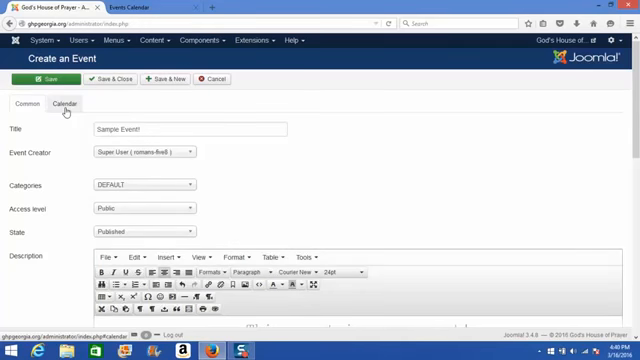
In the calendar settings, set the event's start date and start time
click(68, 104)
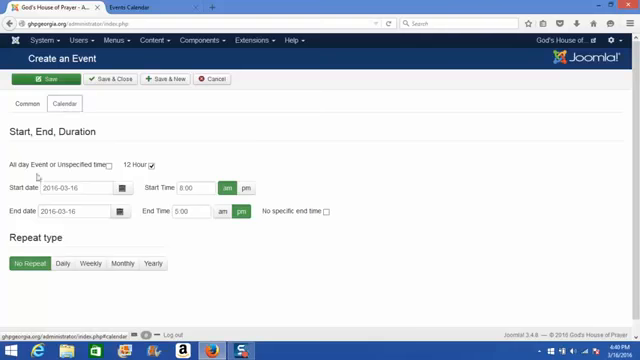
mouse_move(32, 186)
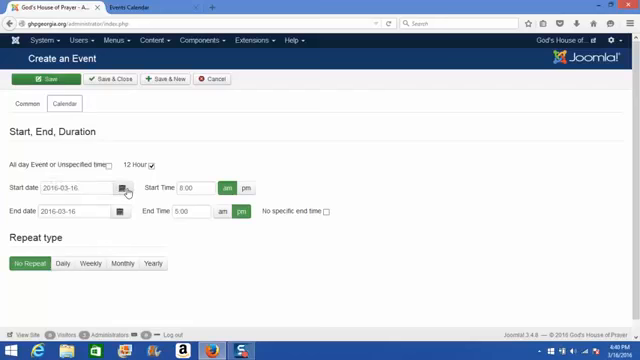
click(124, 188)
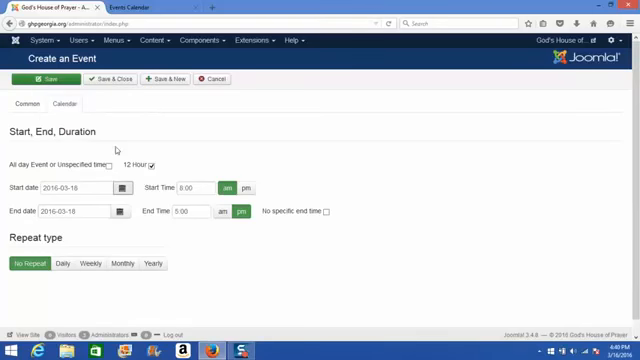
mouse_move(162, 192)
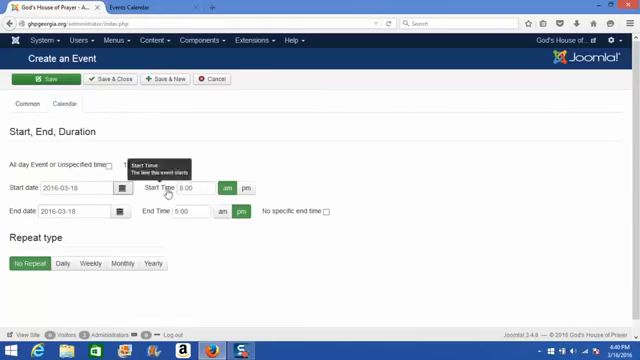
click(196, 188)
text(10)
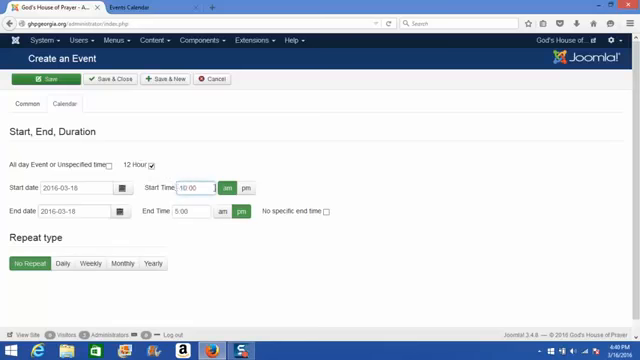
click(244, 188)
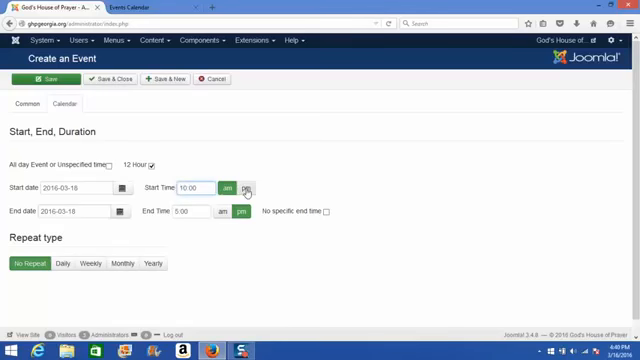
click(228, 188)
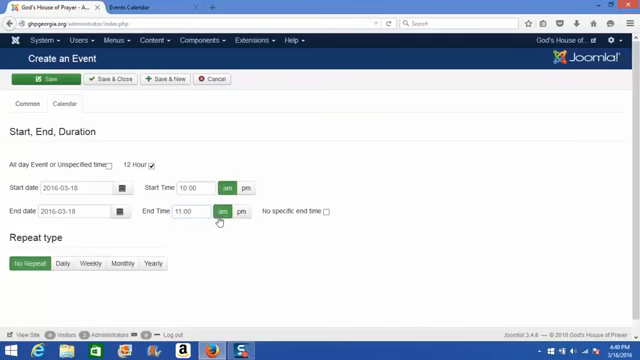
mouse_move(258, 236)
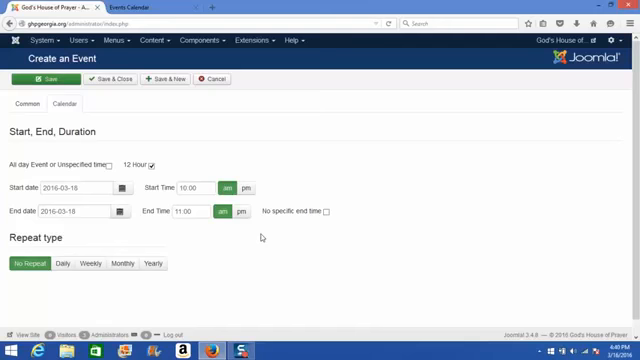
mouse_move(302, 258)
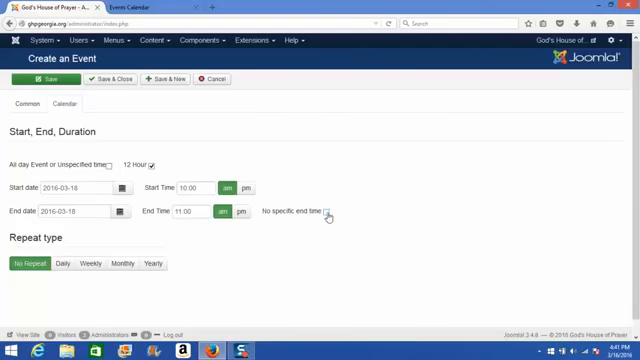
Mark the event as having no specific end time
click(344, 216)
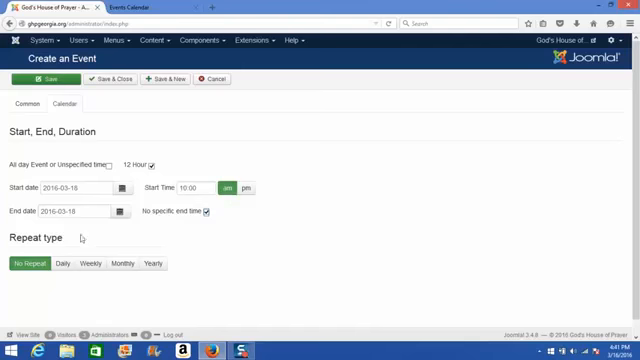
double_click(36, 238)
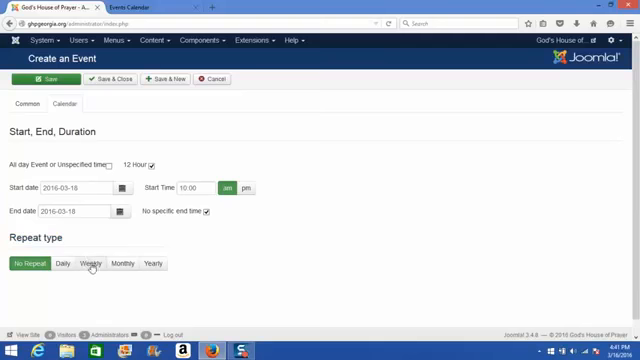
Set the repeat type to Weekly and select the repeat count to replace it
click(90, 264)
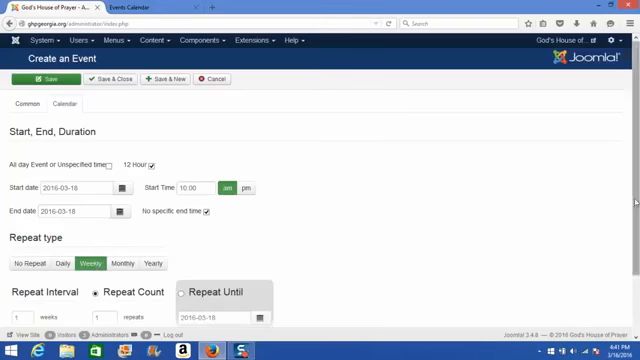
scroll(down, 3)
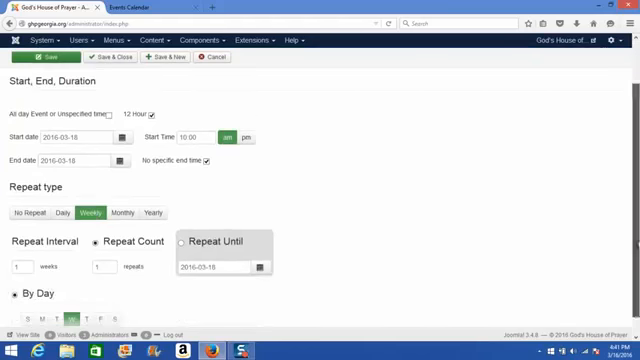
scroll(up, 3)
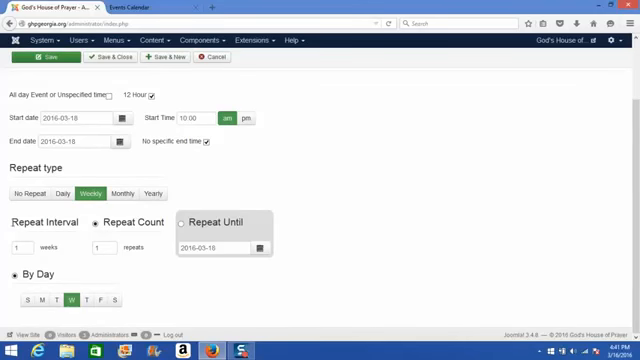
double_click(40, 218)
text(04)
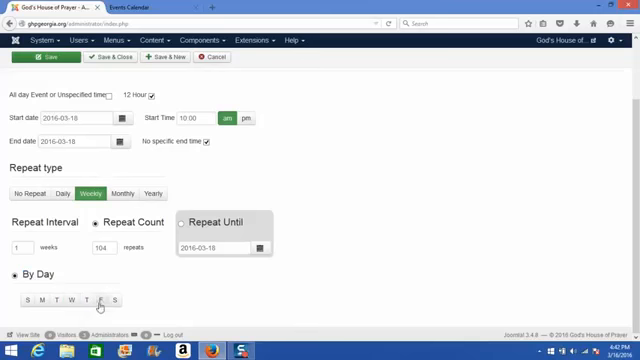
Choose the repeat weekday, save and close the event, and show the site's Events Calendar
click(100, 298)
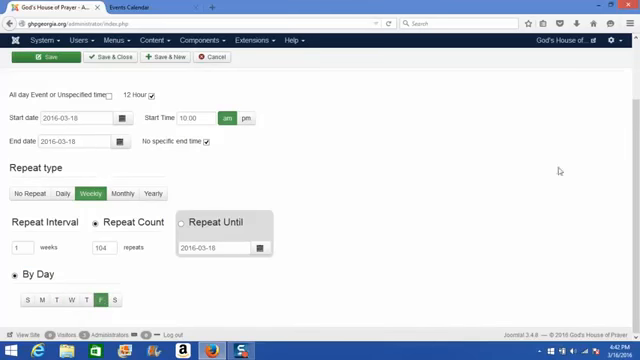
scroll(up, 3)
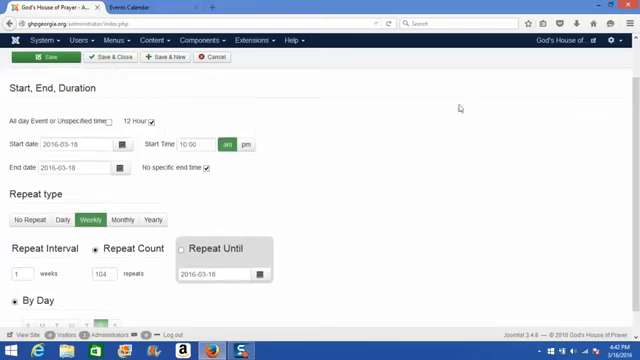
mouse_move(80, 146)
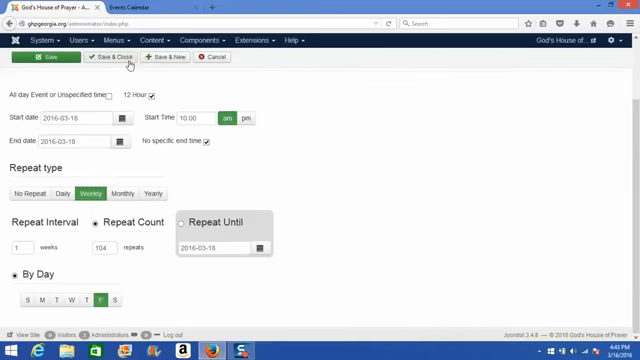
click(114, 56)
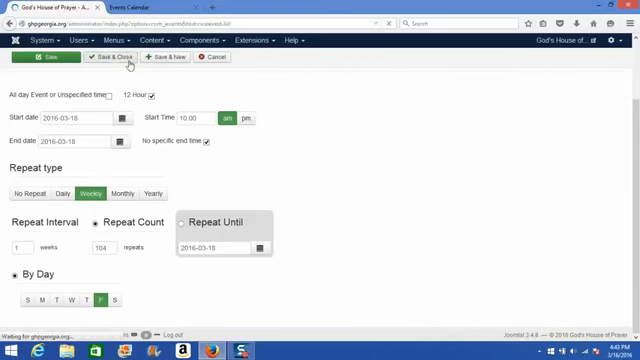
click(116, 56)
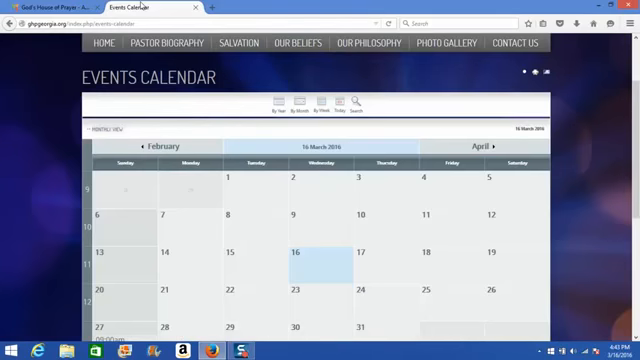
Scroll the calendar to reach Sample Event and its detail page
scroll(down, 3)
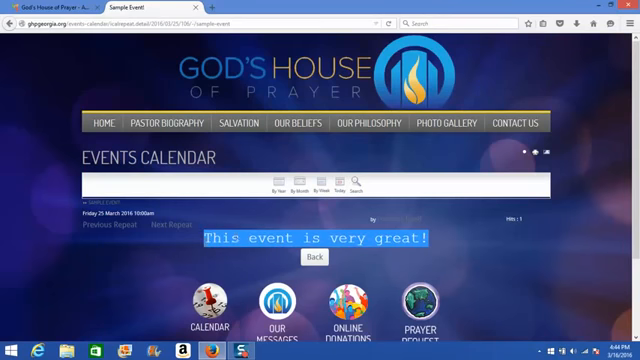
Return to the Manage Events list showing Sample Event and Resurrection Sunday
click(310, 258)
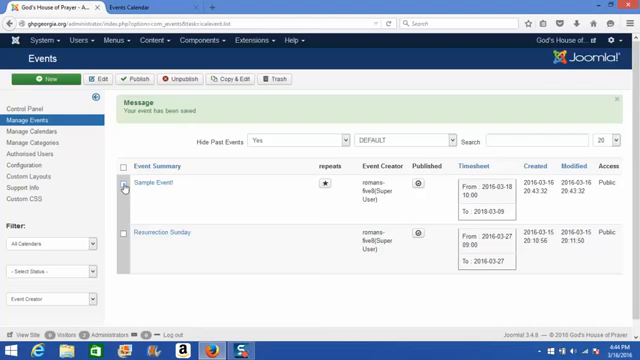
Trash Sample Event, leaving only Resurrection Sunday in the Manage Events list
click(120, 188)
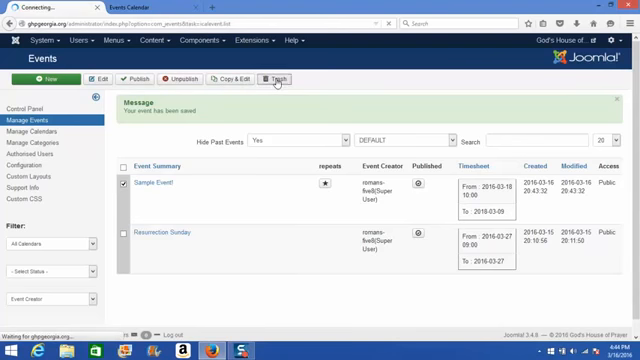
click(268, 78)
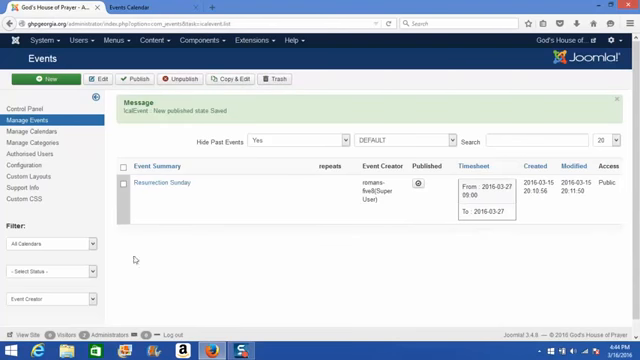